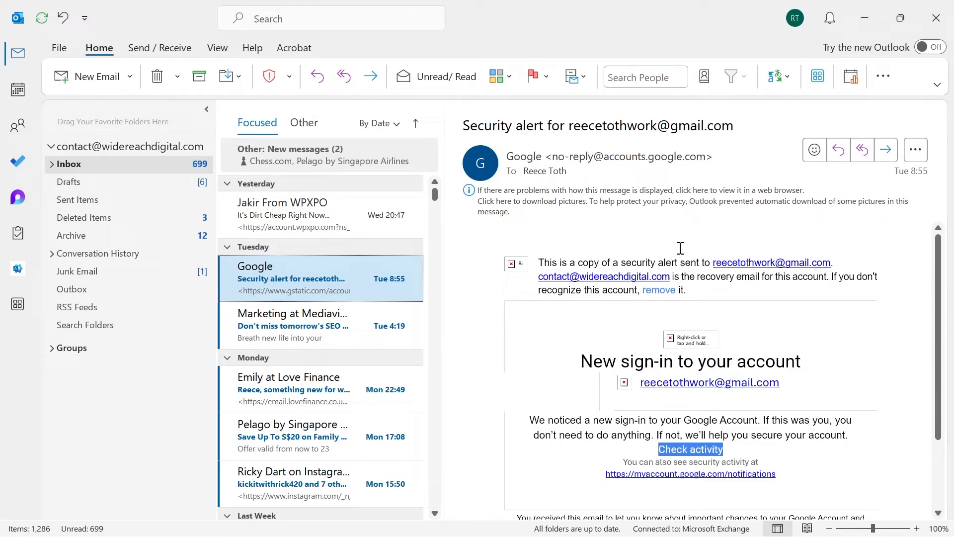
mouse_move(345, 214)
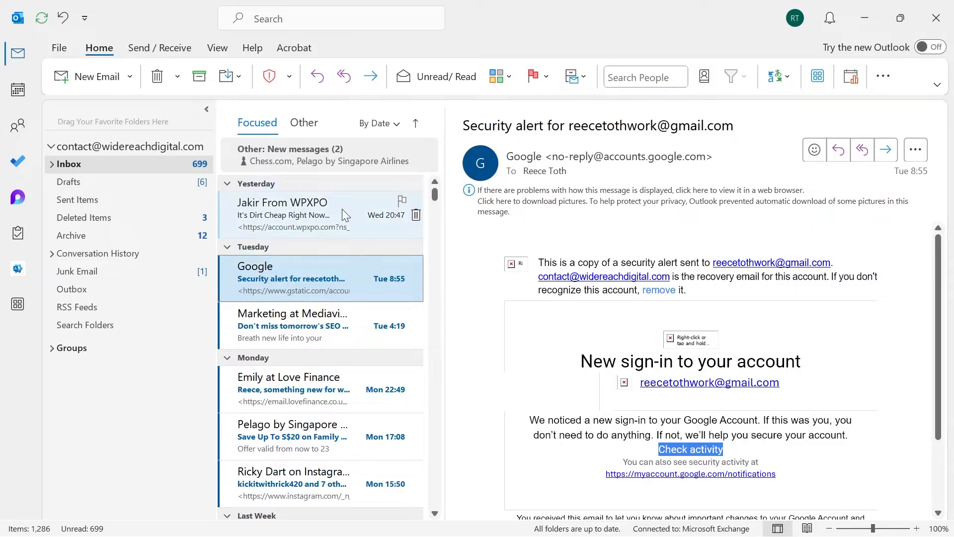
mouse_move(325, 217)
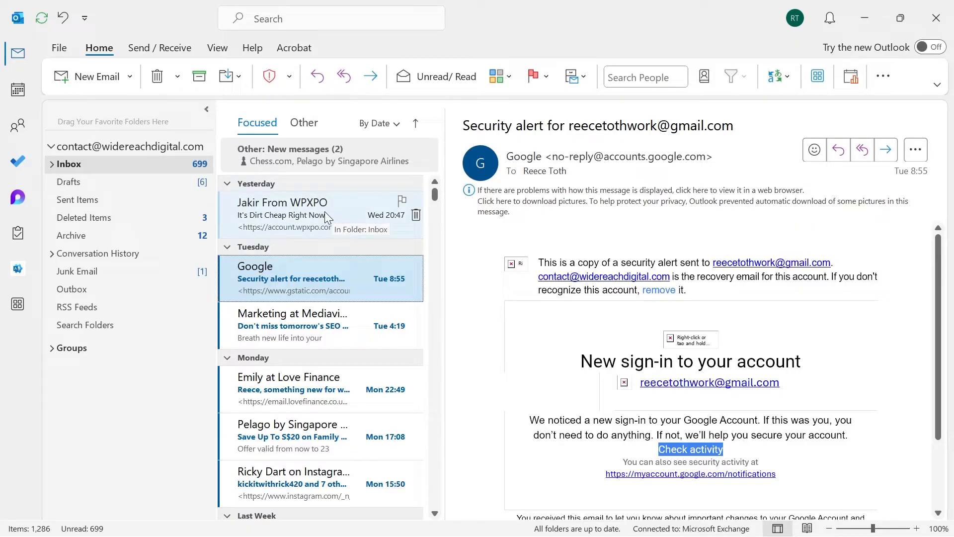
Step: Open the WPXPO email "It's Dirt Cheap Right Now..." in the reading pane
click(301, 215)
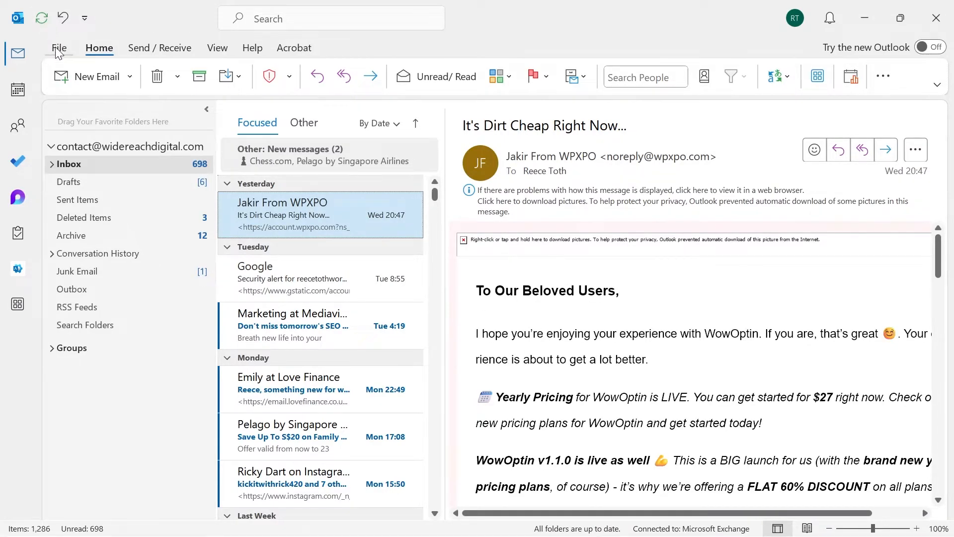
Step: Confirm Turn off Attachment Preview stays unchecked in Trust Center Attachment Handling
click(59, 48)
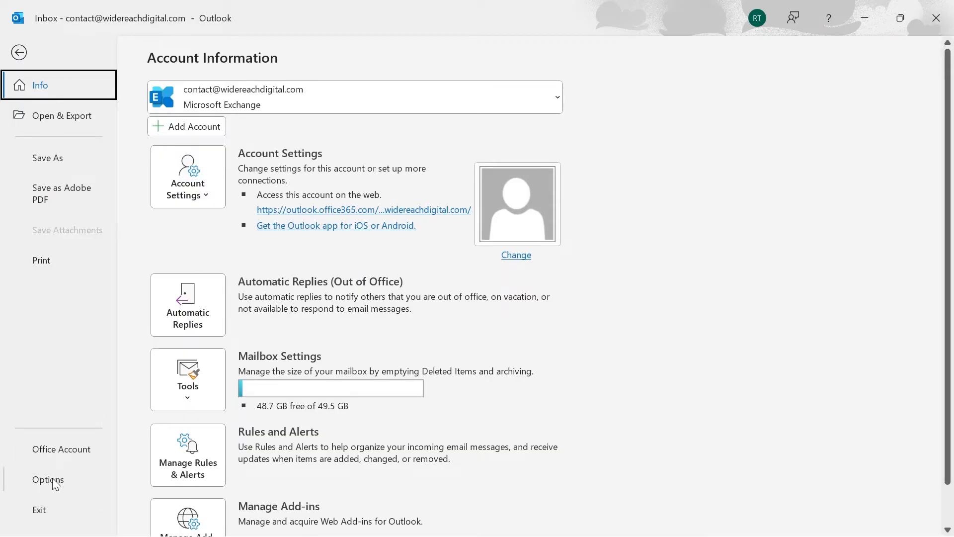
click(48, 479)
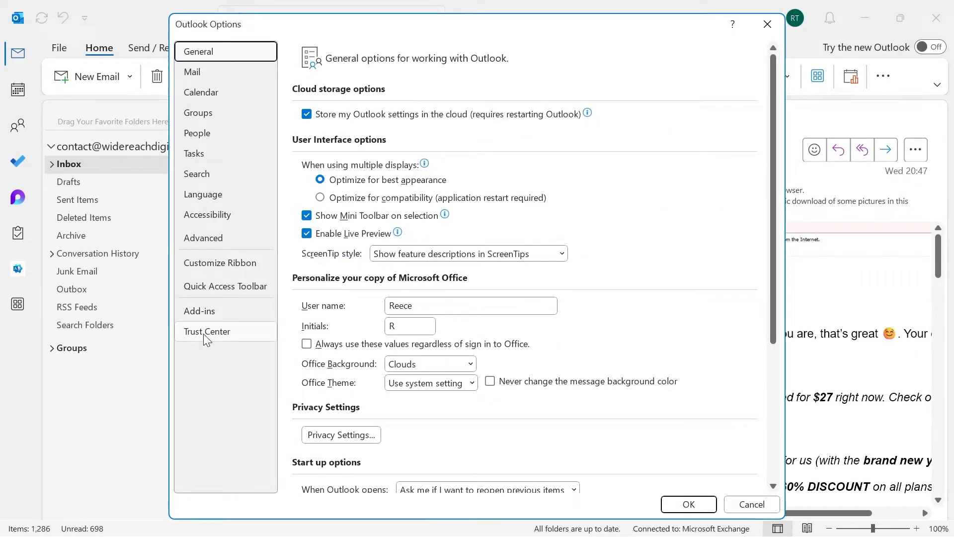
click(206, 332)
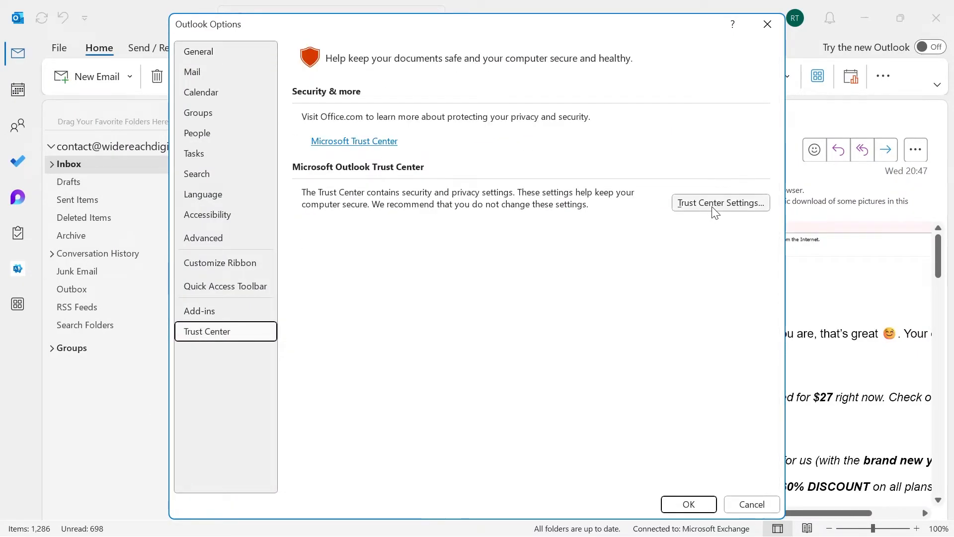
click(720, 203)
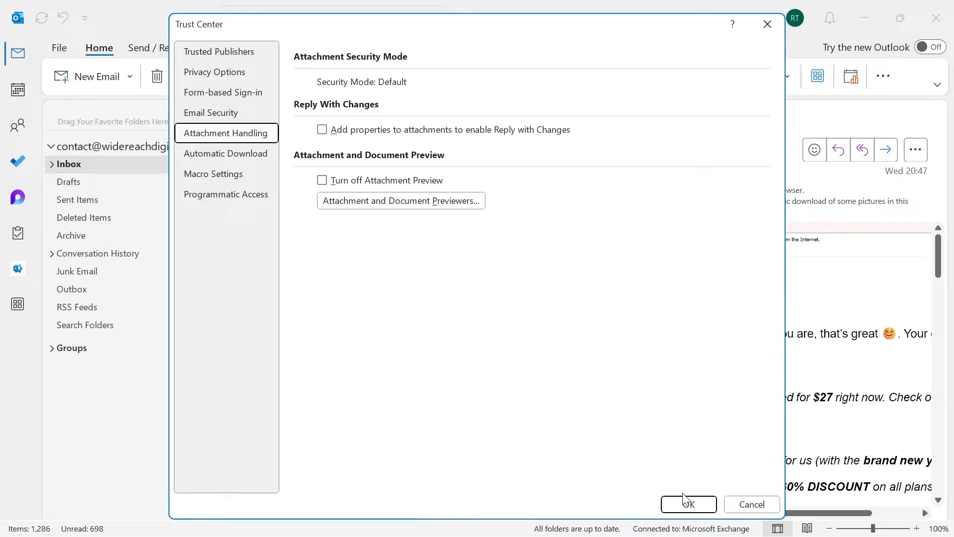
click(688, 504)
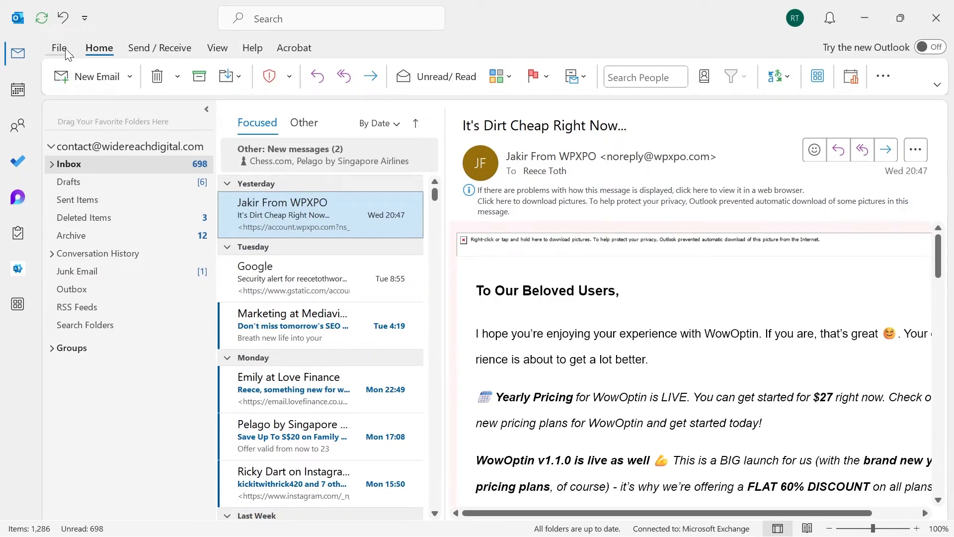
Step: Set Compose messages in this format to HTML in Mail options
click(59, 48)
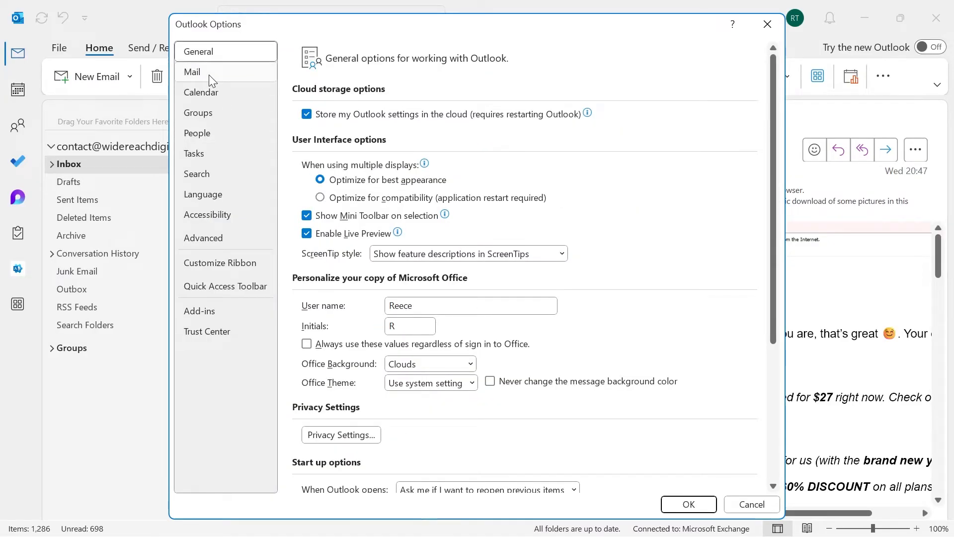
click(191, 71)
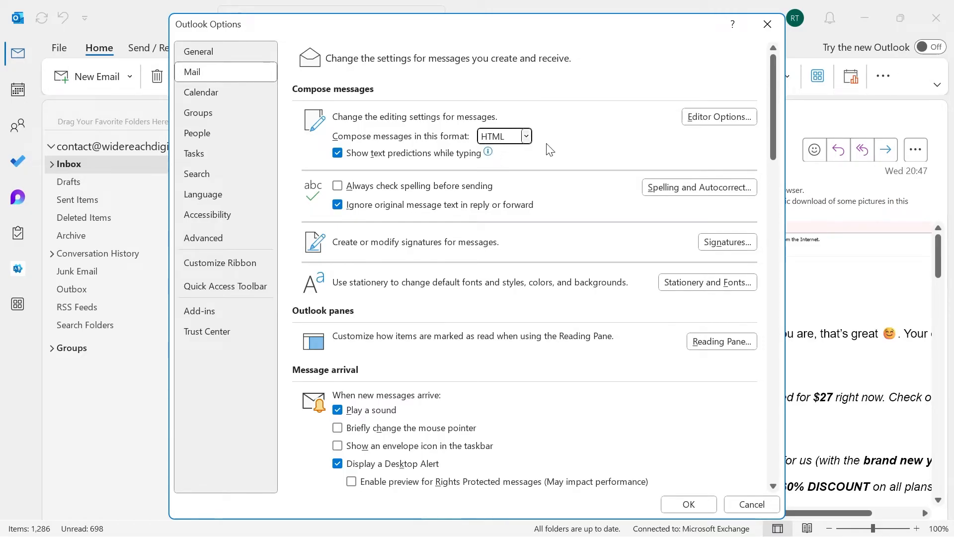
click(751, 504)
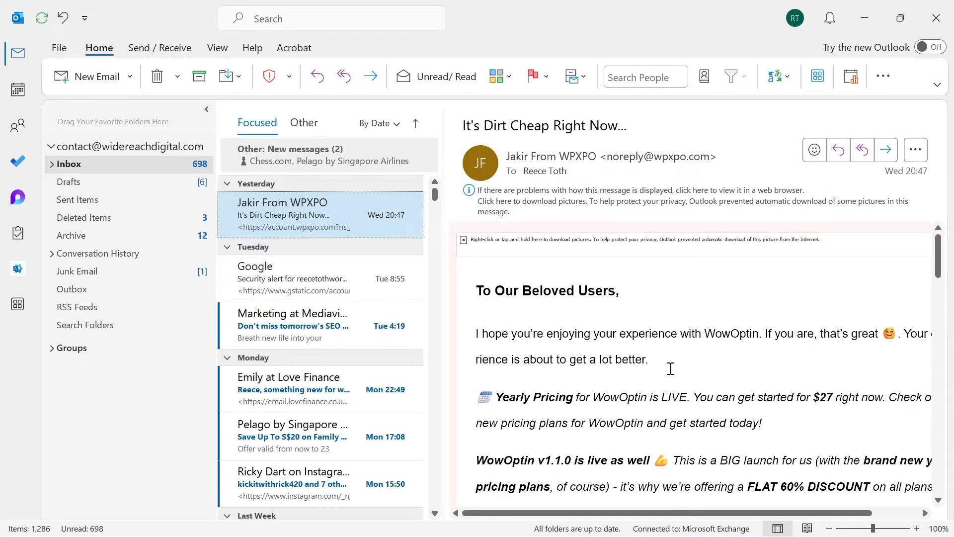
mouse_move(334, 215)
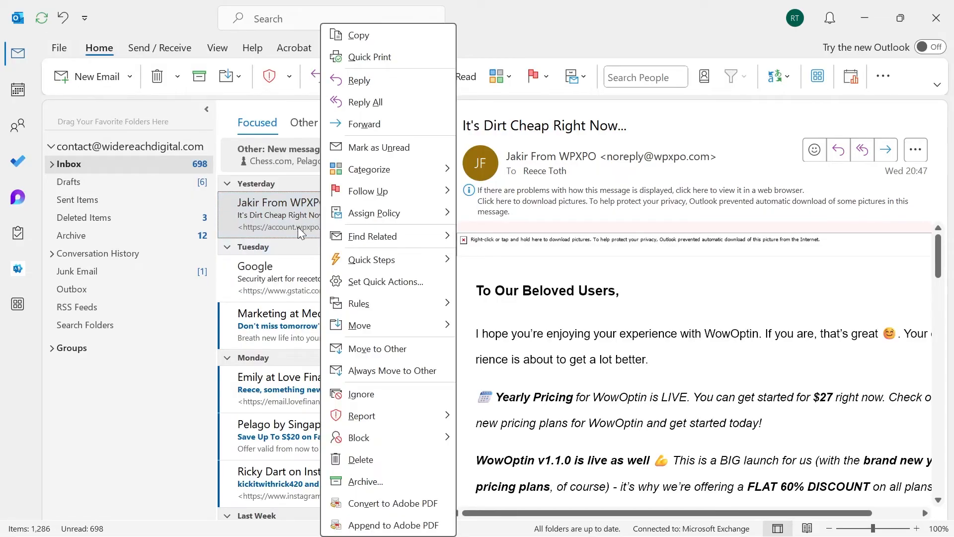
mouse_move(377, 237)
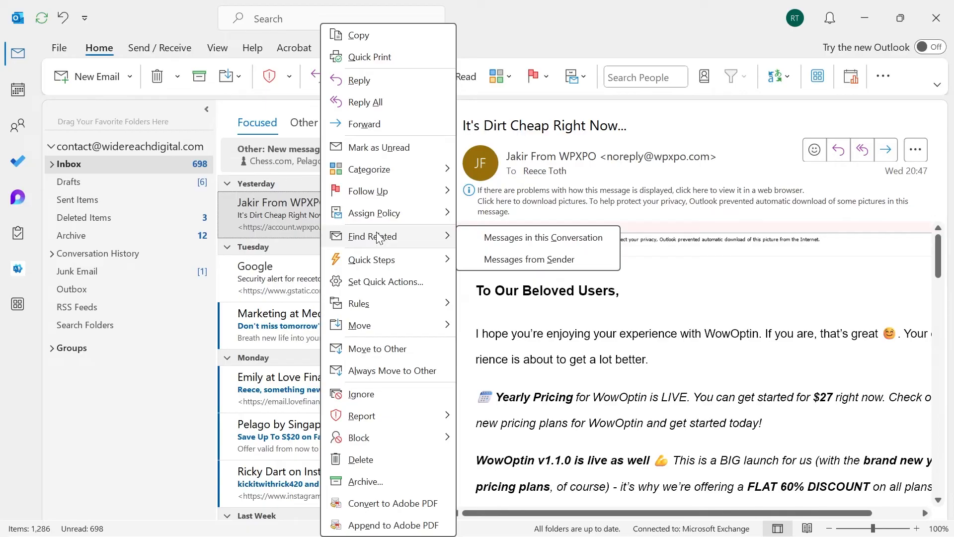
Step: Run Find Related > Messages in this Conversation on the WPXPO email
click(543, 237)
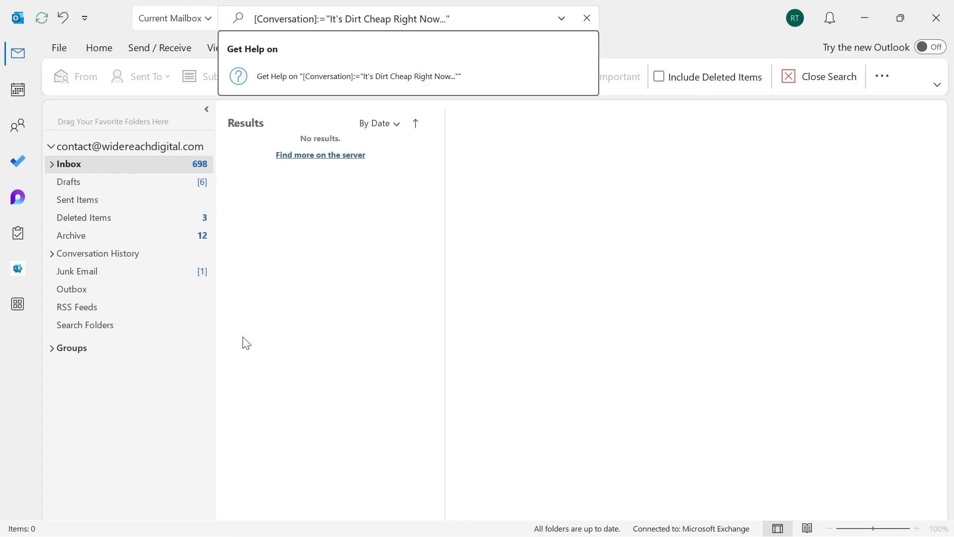
mouse_move(296, 322)
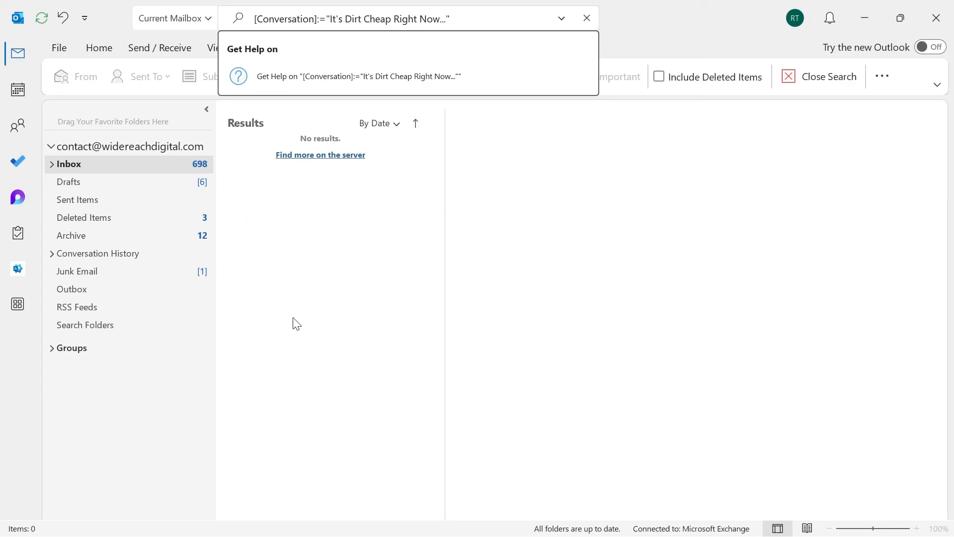
mouse_move(310, 300)
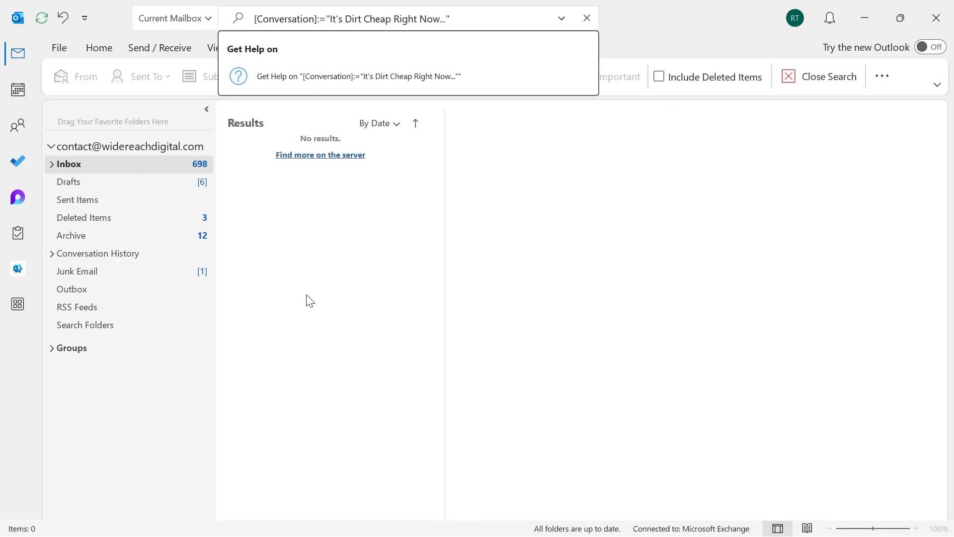